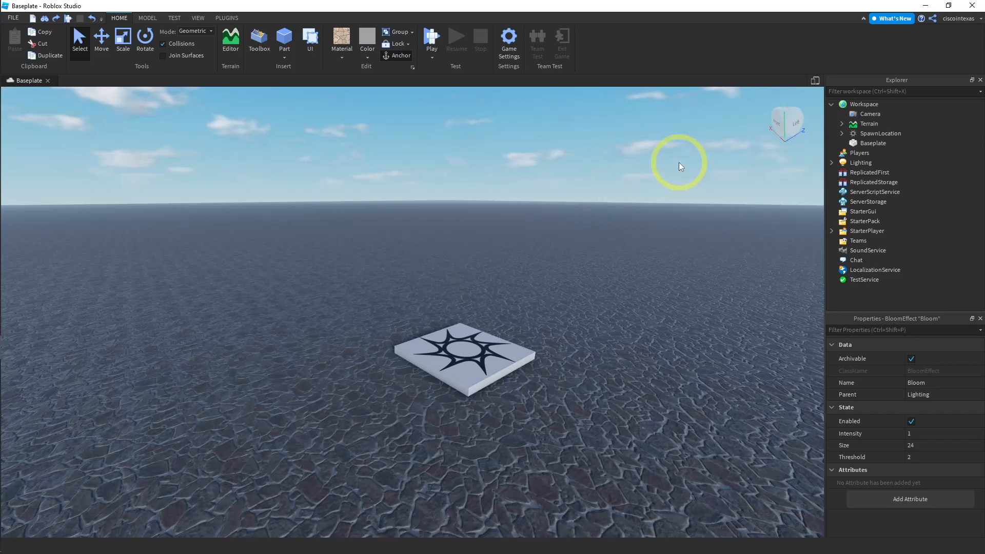
Insert a Sound object into the Workspace from the lofi audio results
left_click(259, 41)
type("lofi")
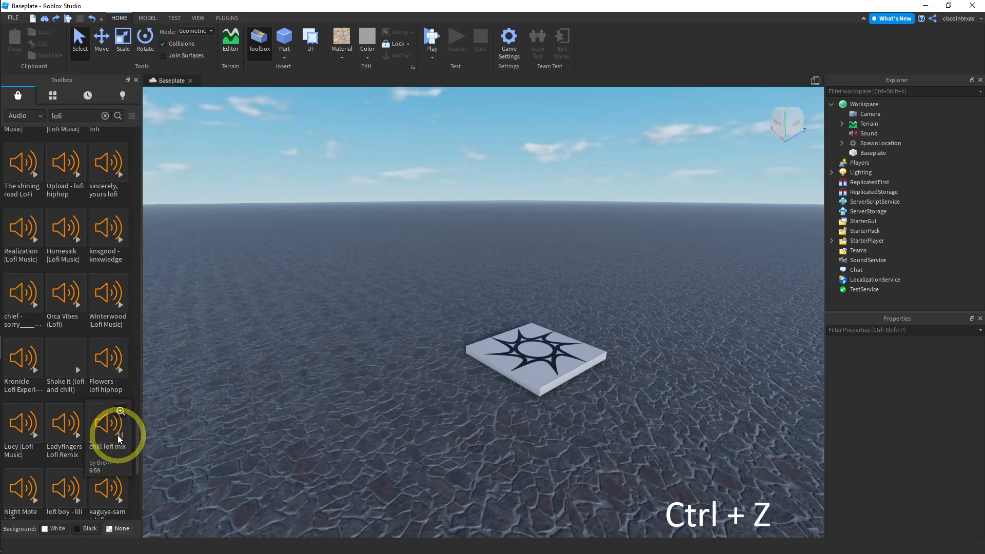